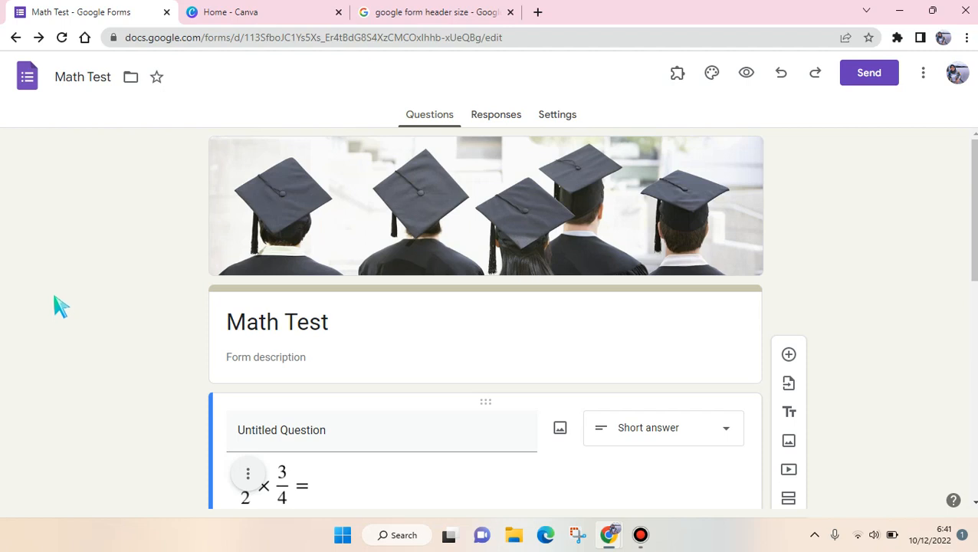
mouse_move(846, 233)
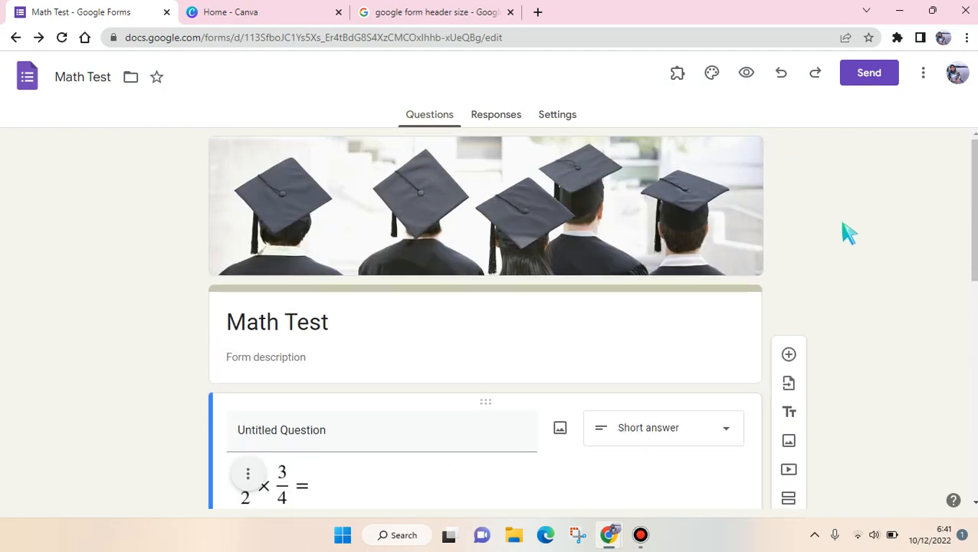
mouse_move(490, 114)
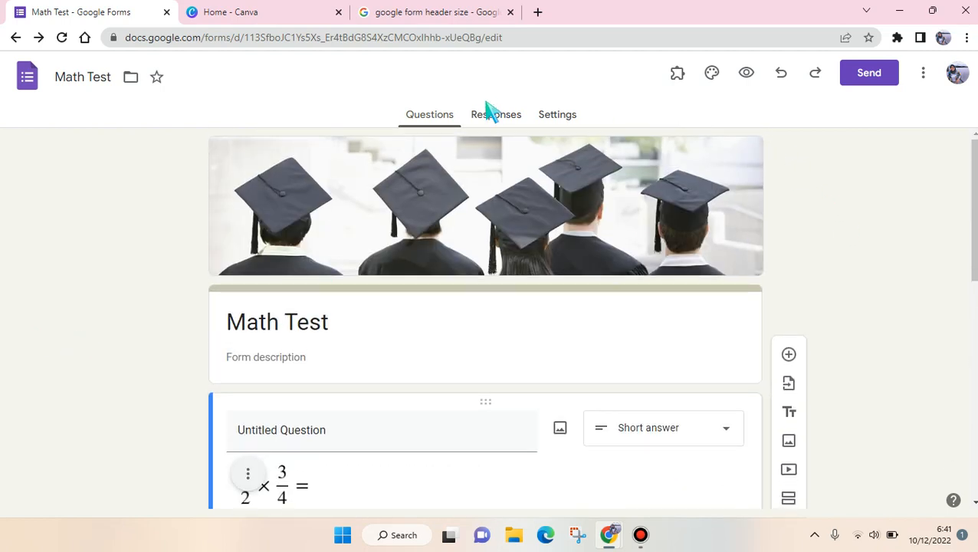
mouse_move(609, 161)
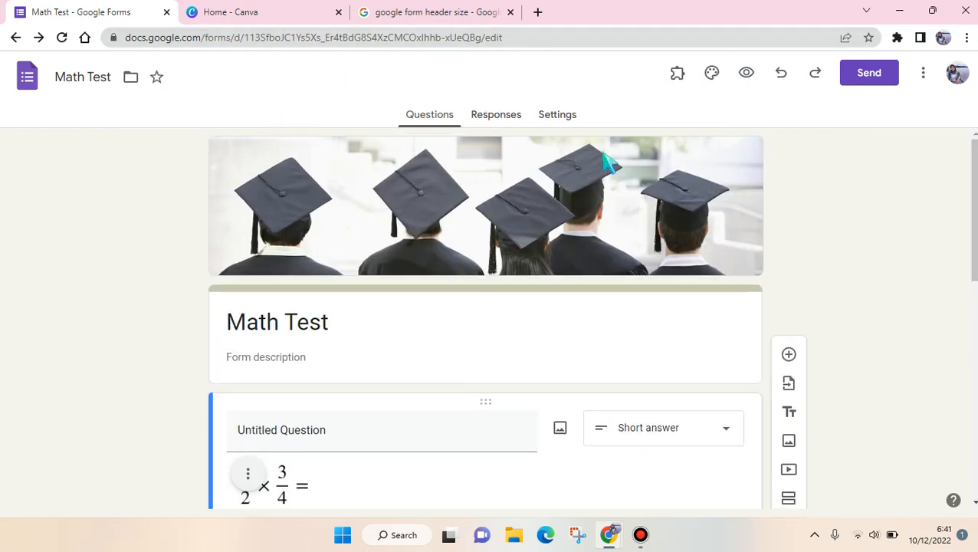
mouse_move(493, 184)
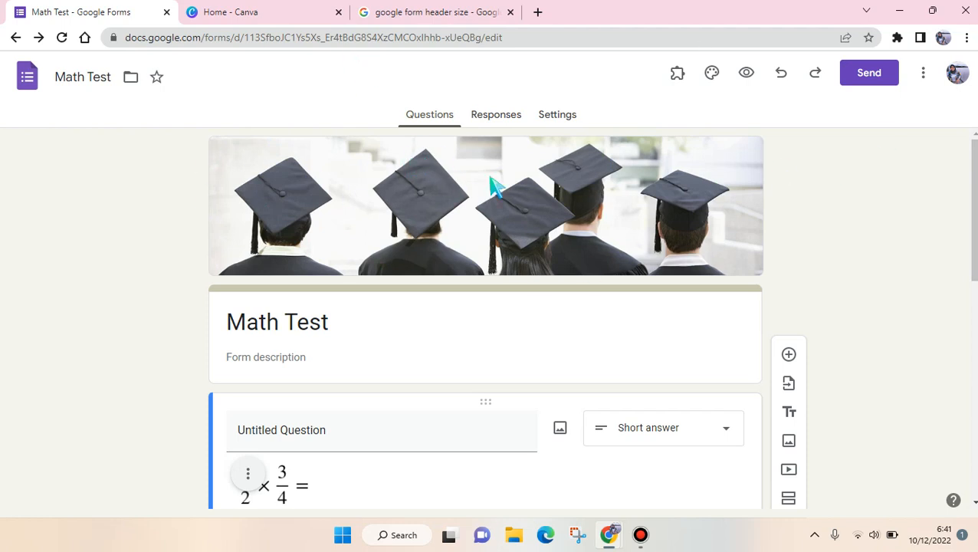
mouse_move(454, 141)
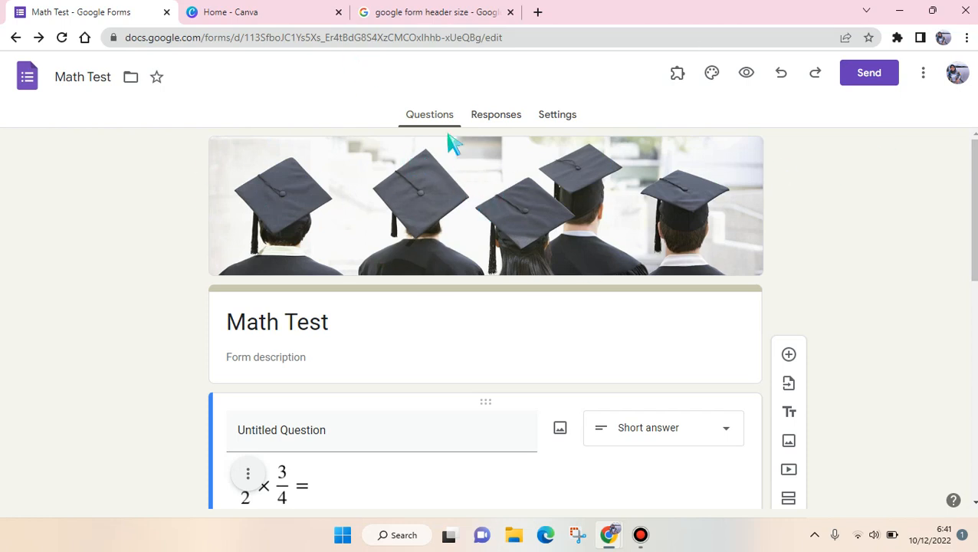
mouse_move(819, 120)
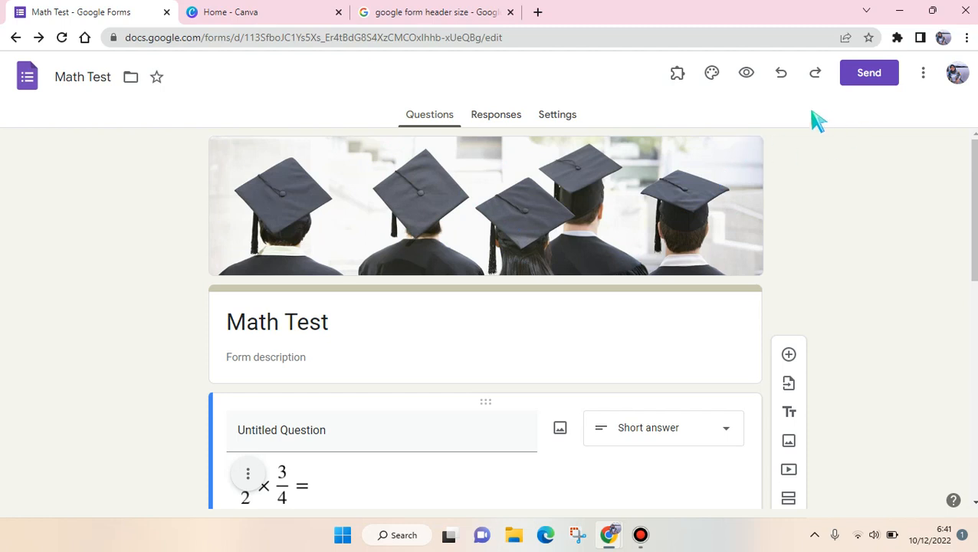
mouse_move(712, 74)
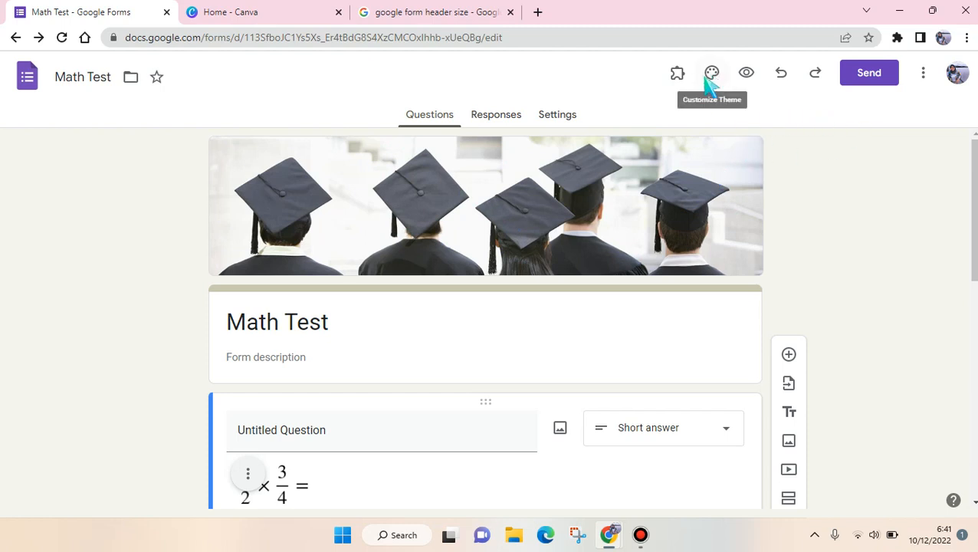
Step: Remove the graduation-caps header image from the Math Test form's theme settings
left_click(711, 74)
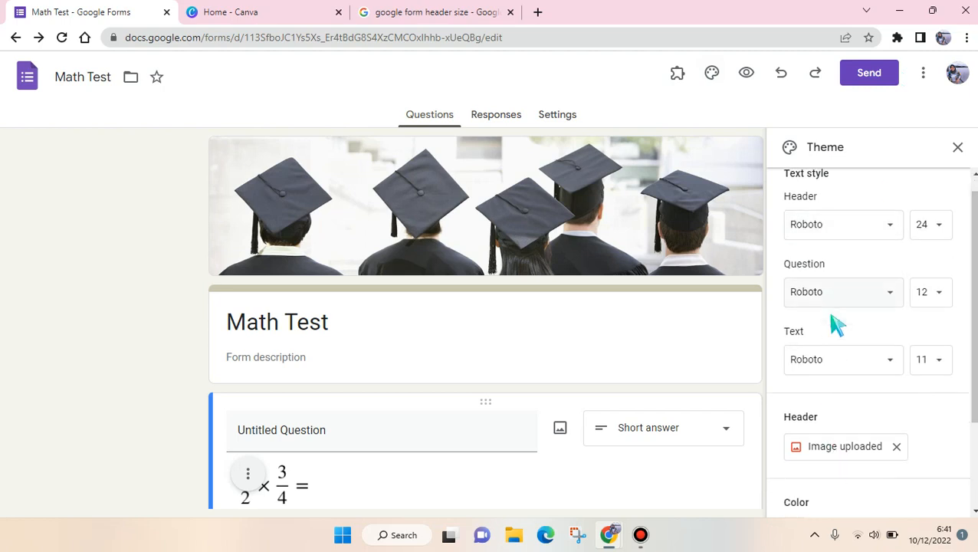
scroll("down", 3)
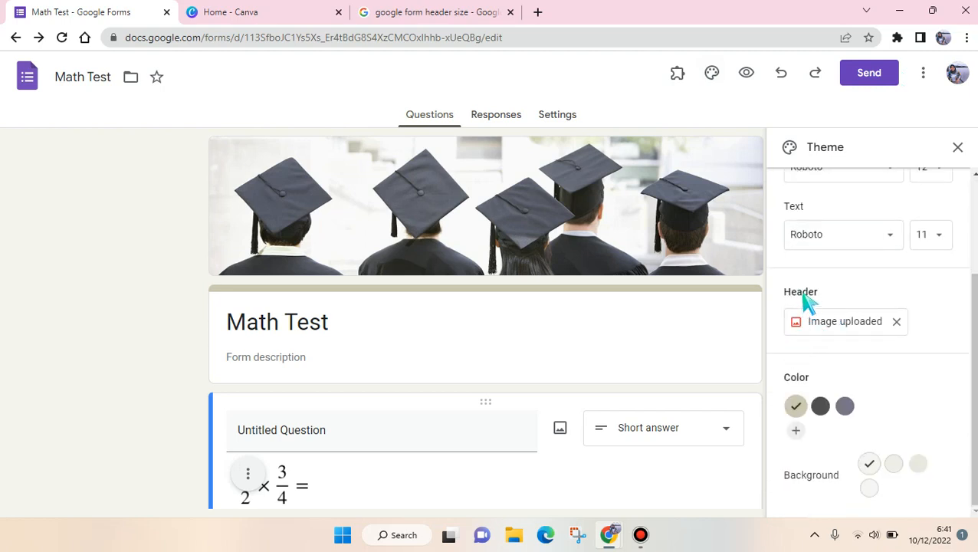
mouse_move(646, 306)
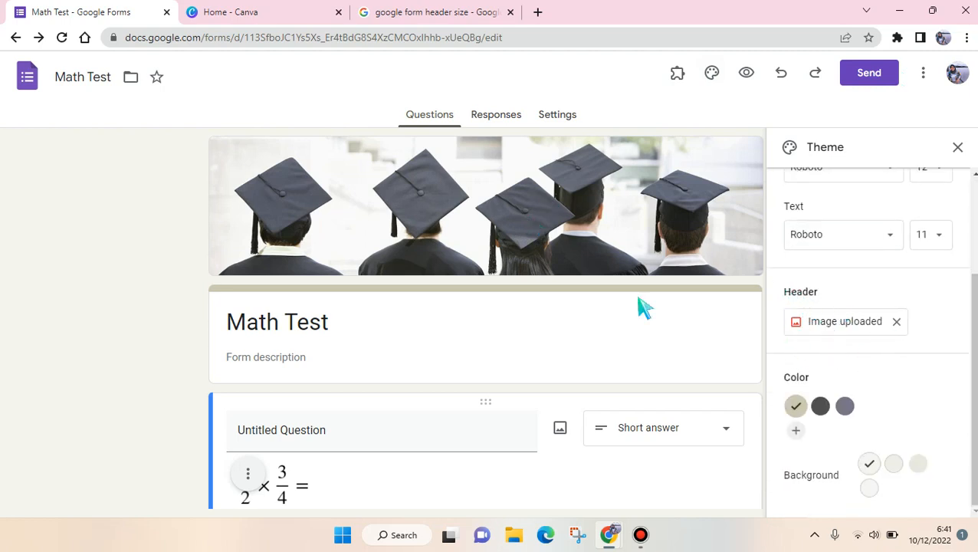
mouse_move(897, 331)
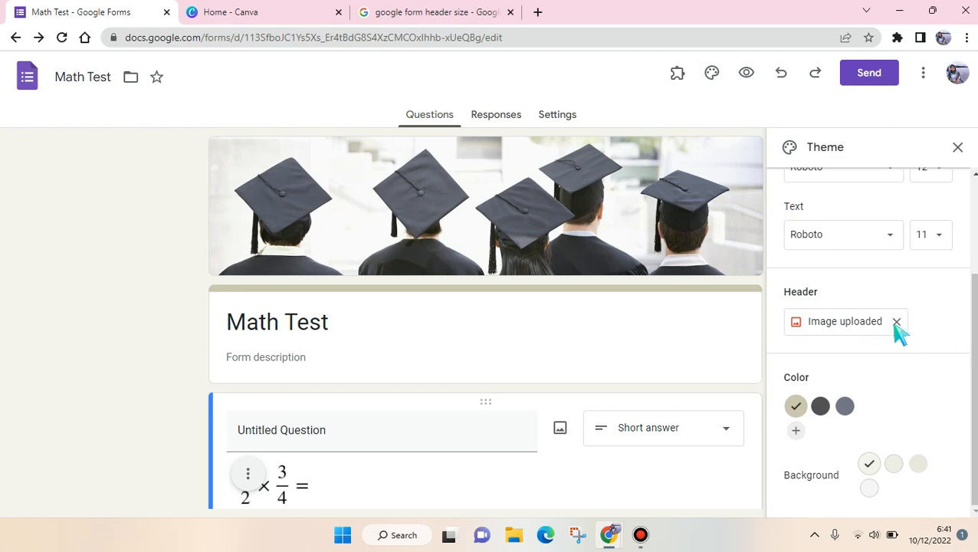
left_click(895, 322)
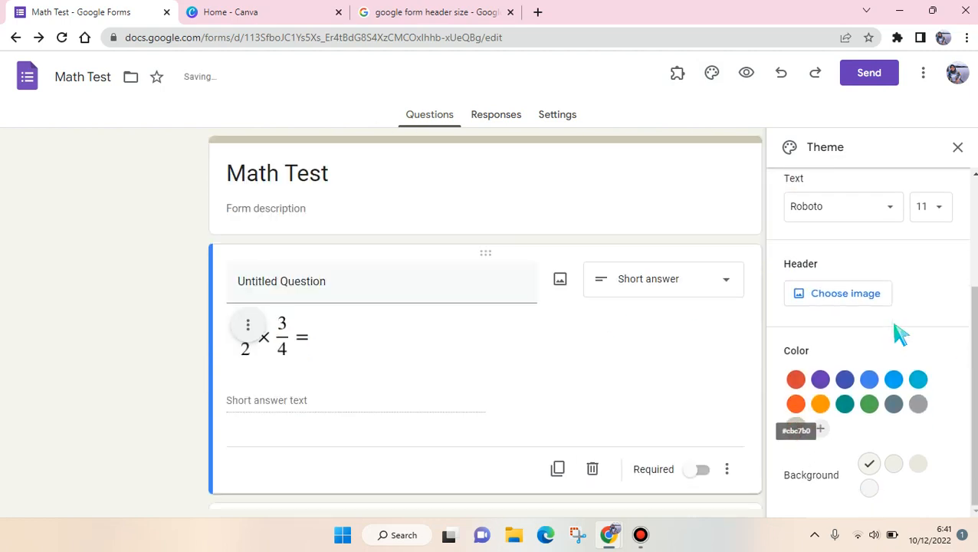
Step: Try purple and blue theme colours, then settle on green
left_click(818, 381)
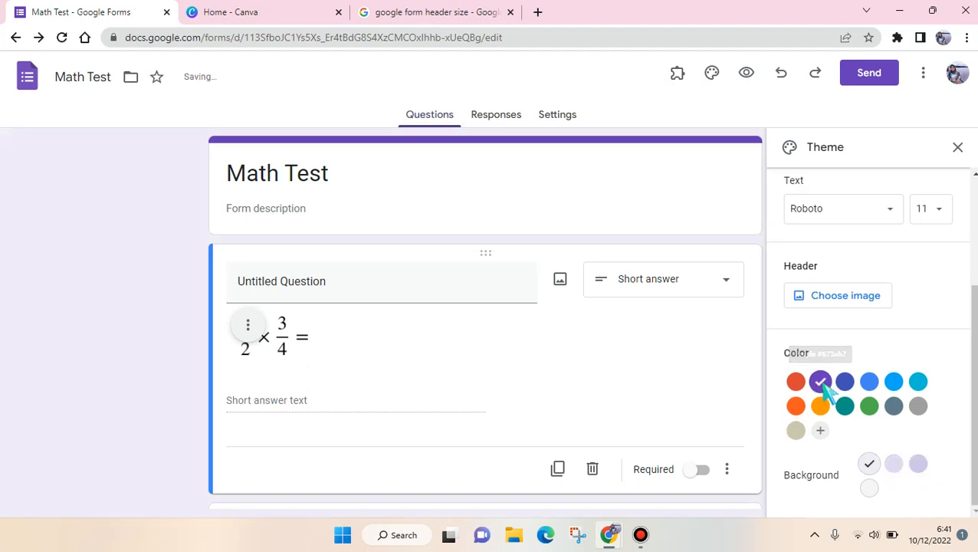
left_click(868, 380)
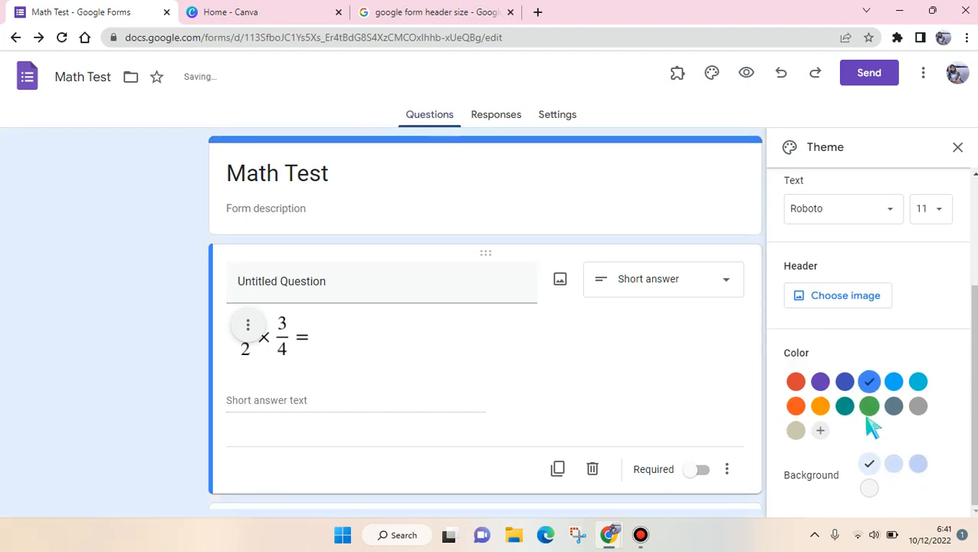
left_click(837, 294)
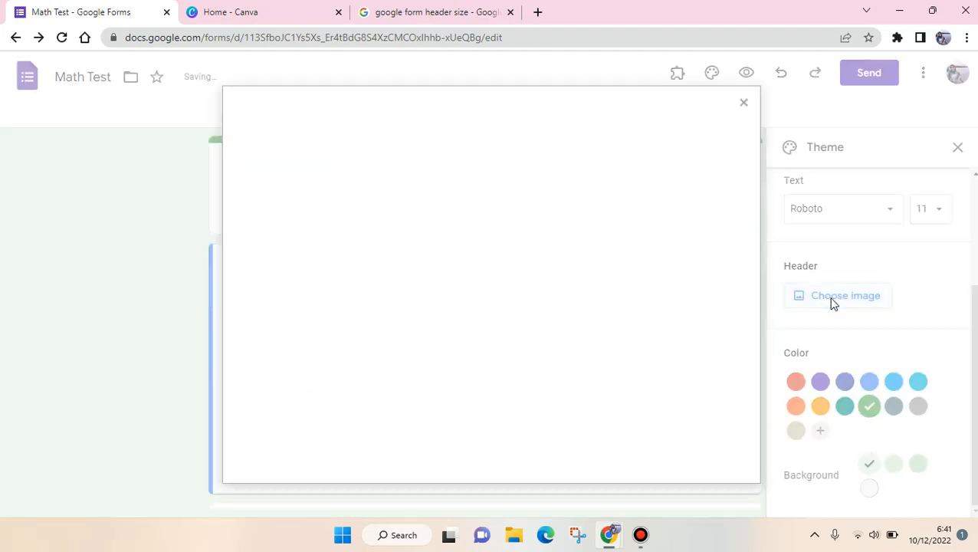
Step: Insert the colourful-books picture from the Work and School gallery as the form header
left_click(846, 295)
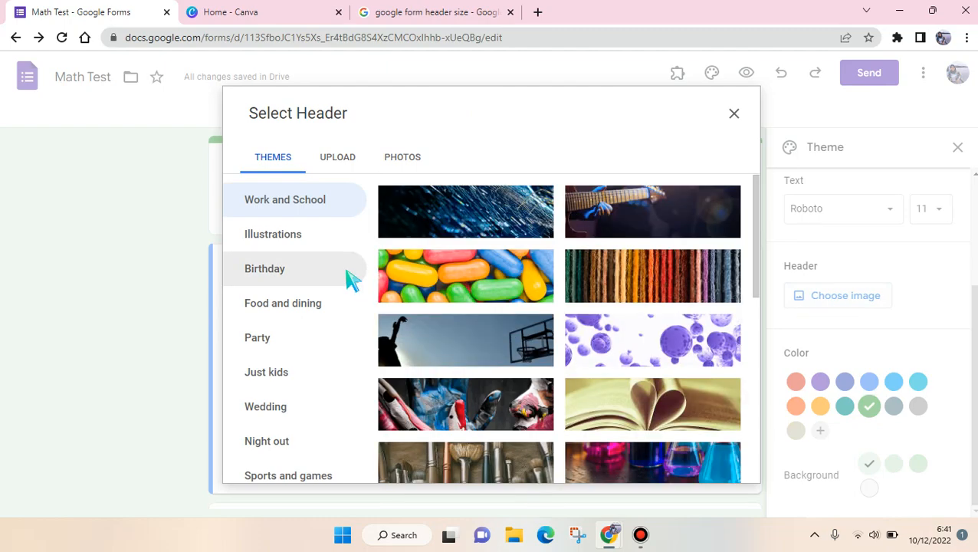
scroll("down", 3)
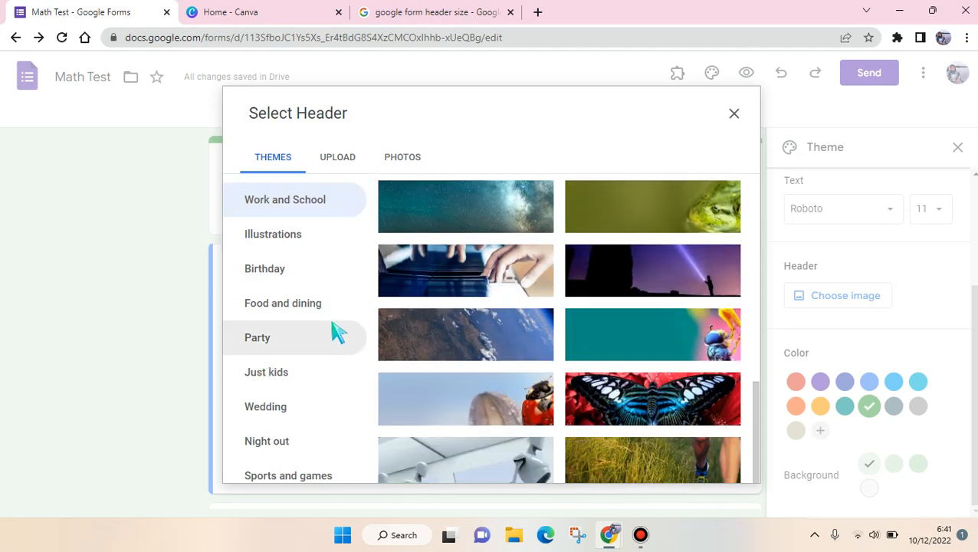
mouse_move(299, 442)
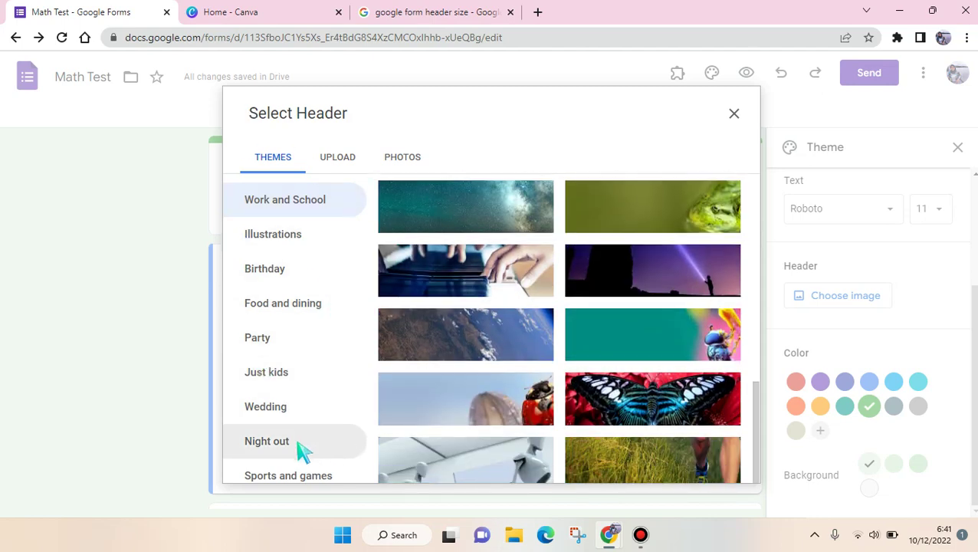
mouse_move(575, 374)
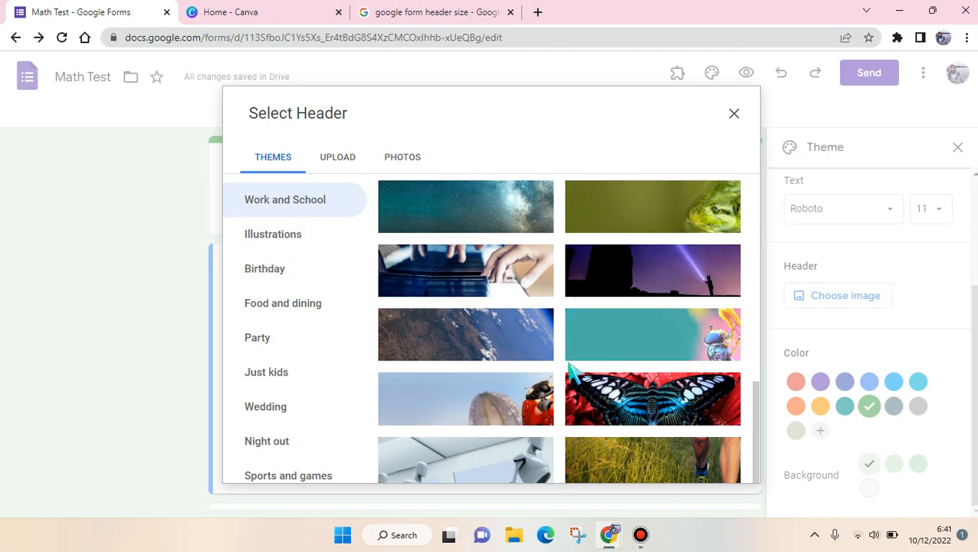
scroll("down", 3)
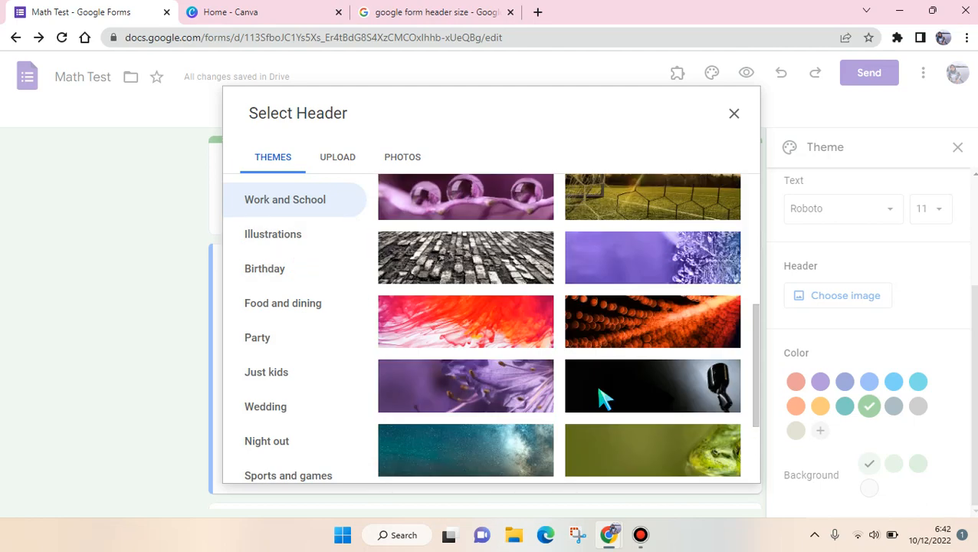
scroll("down", 3)
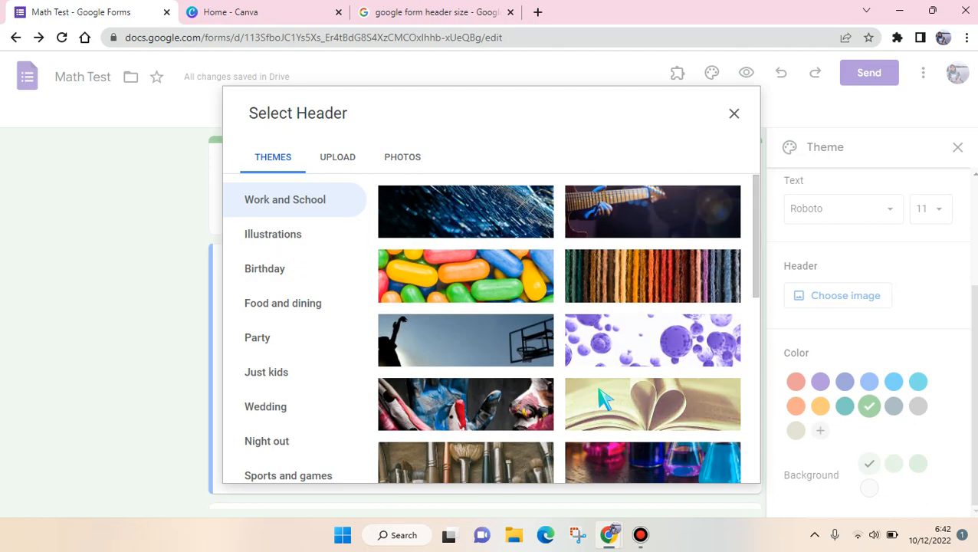
scroll("down", 3)
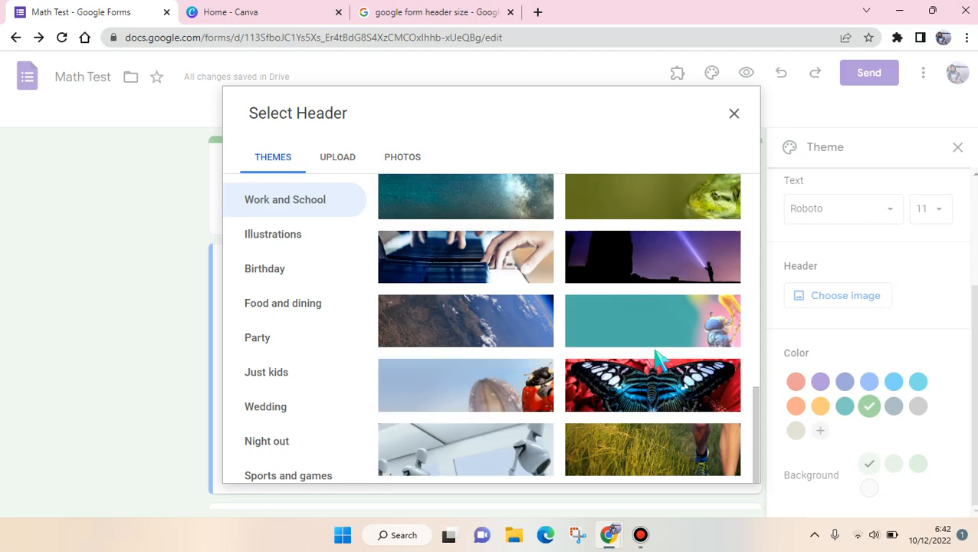
left_click(466, 417)
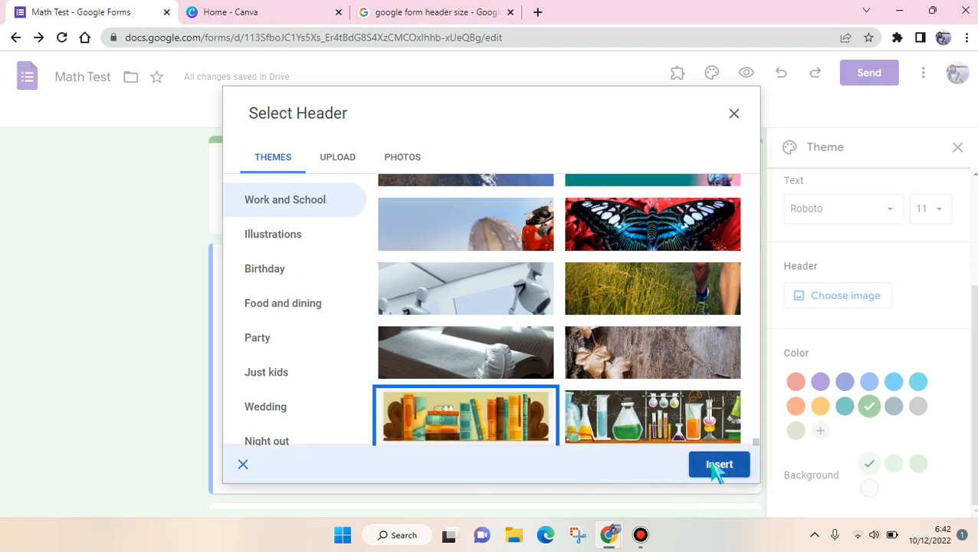
left_click(719, 465)
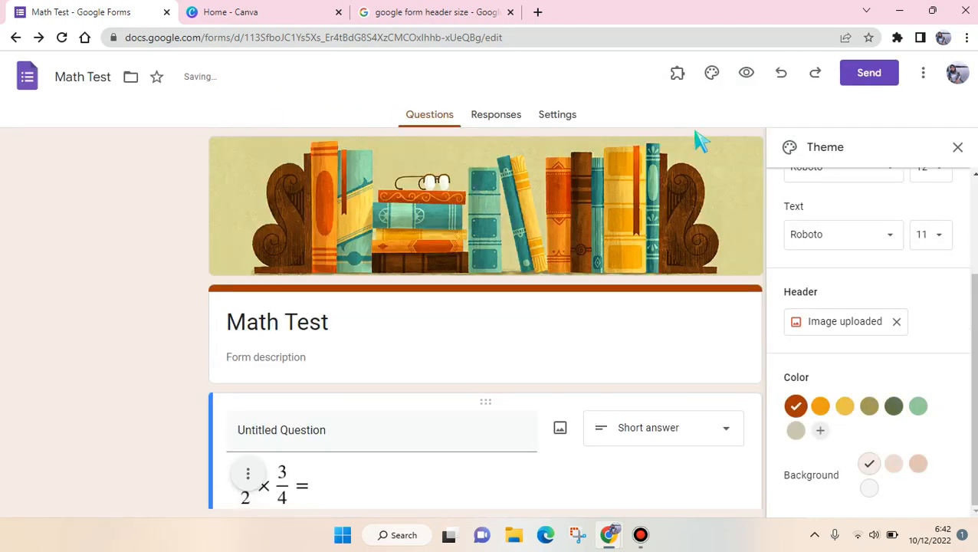
mouse_move(621, 196)
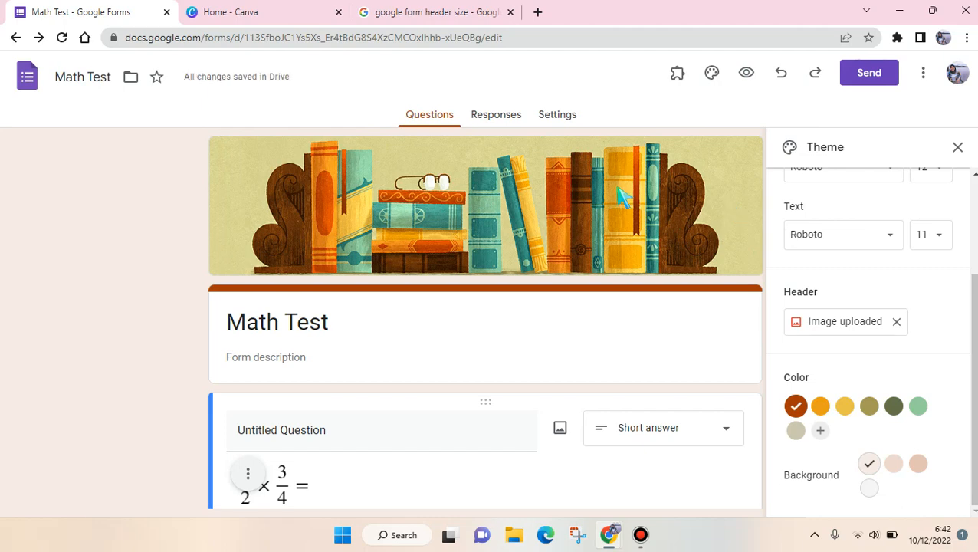
mouse_move(391, 110)
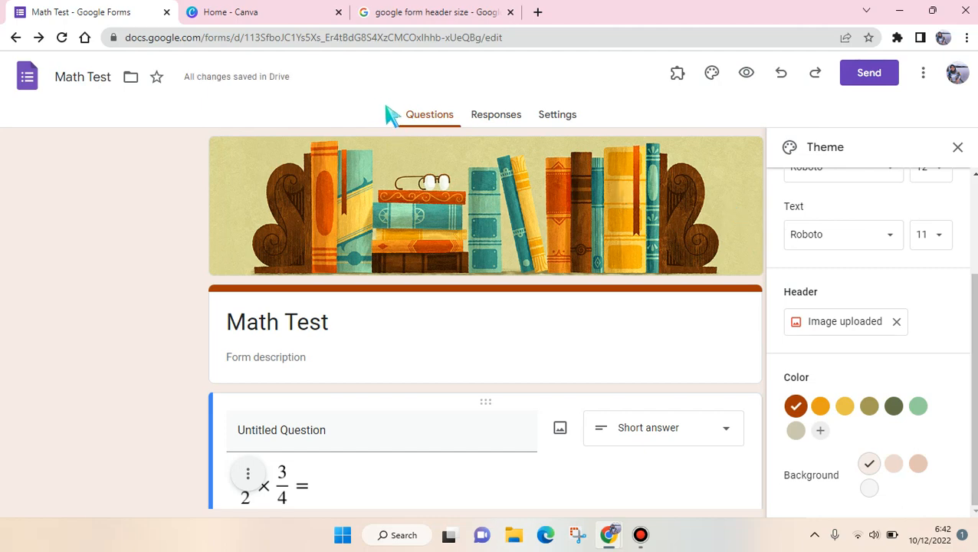
mouse_move(310, 52)
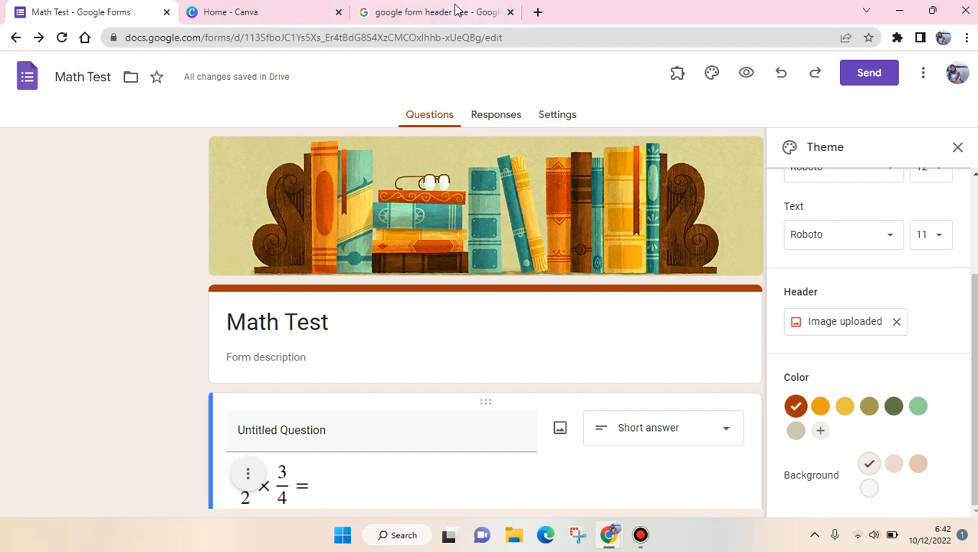
Step: Highlight the recommended 1600x400 header size in the Google search snippet
left_click(430, 12)
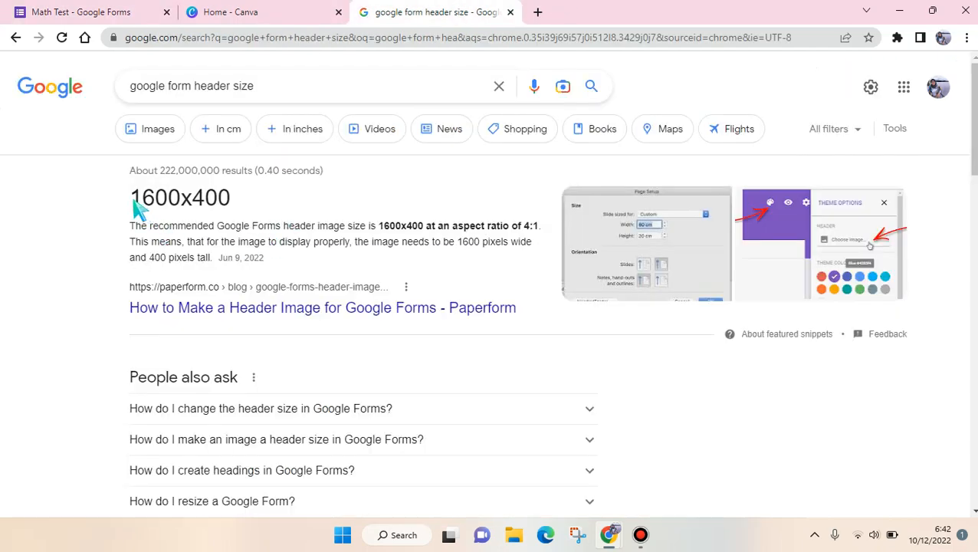
double_click(181, 198)
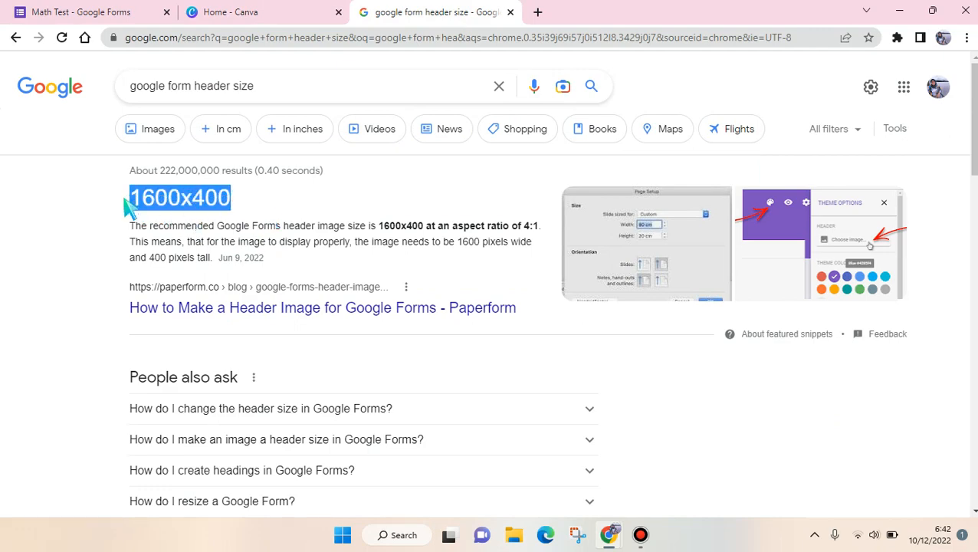
left_click(12, 279)
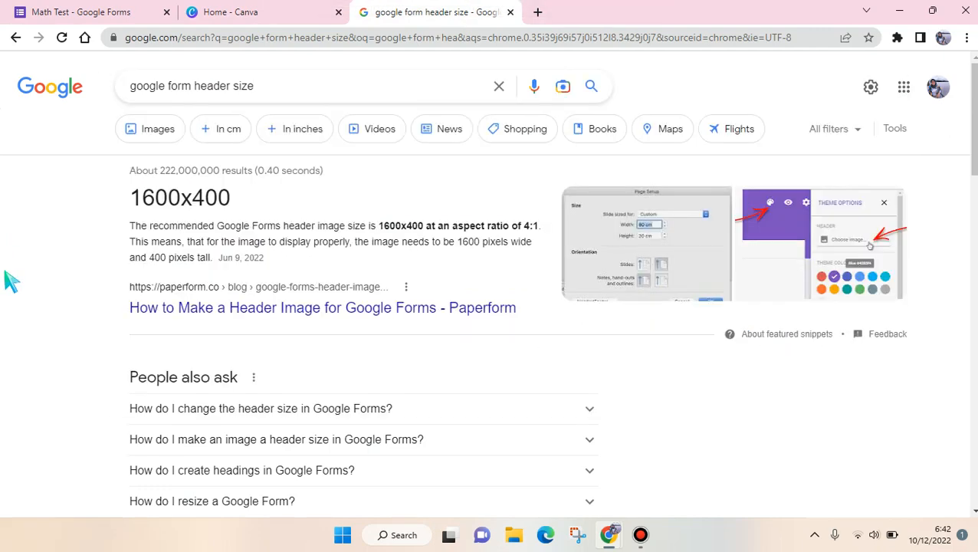
mouse_move(115, 269)
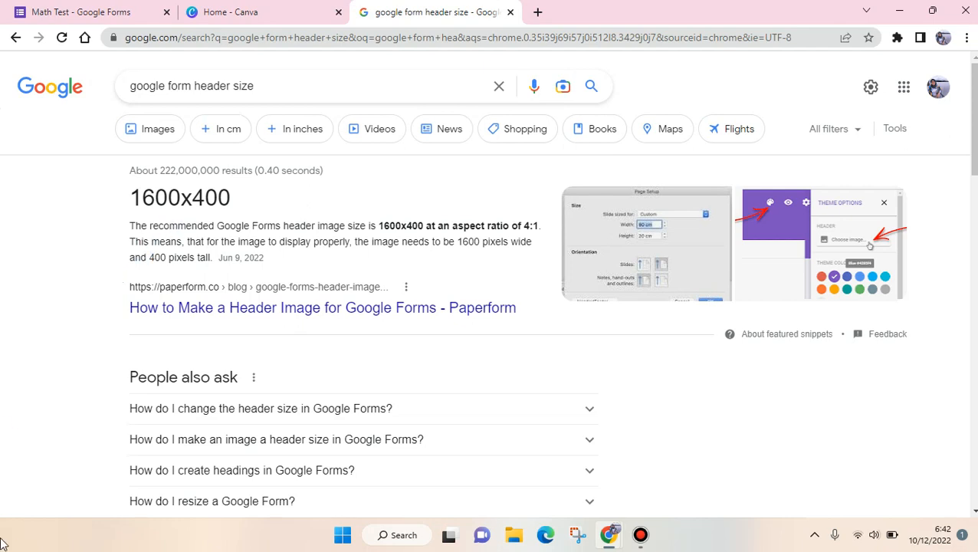
mouse_move(319, 7)
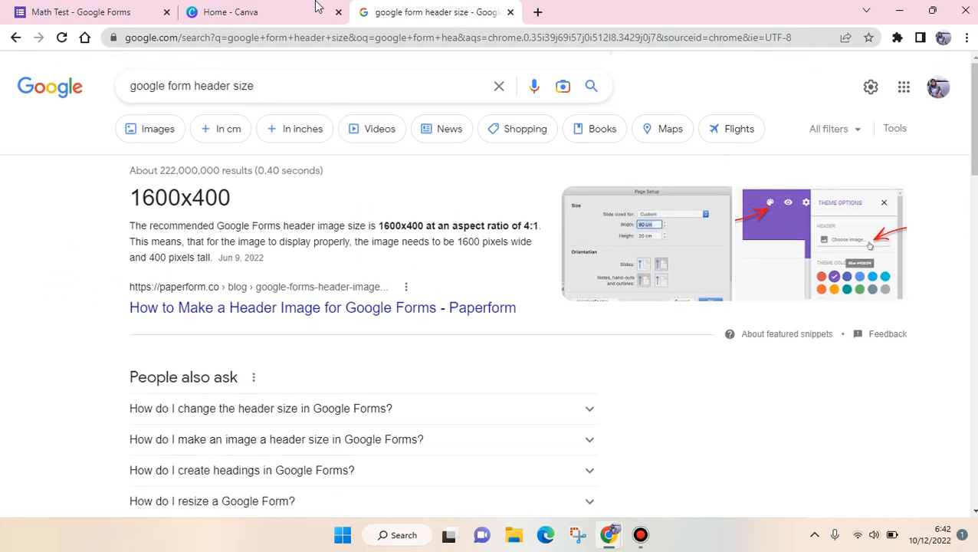
Step: Start a custom-size Canva design with width 1600 px, ready for the height
left_click(230, 13)
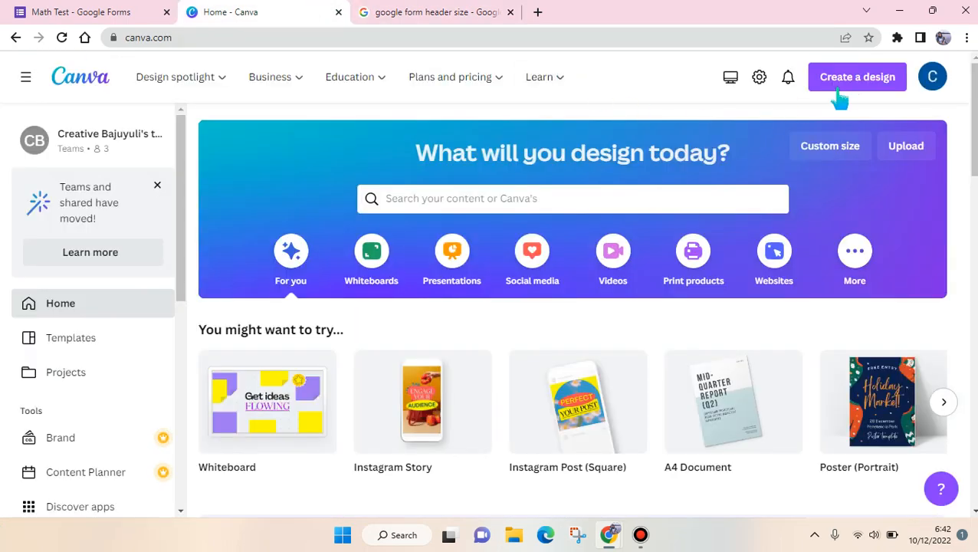
left_click(857, 77)
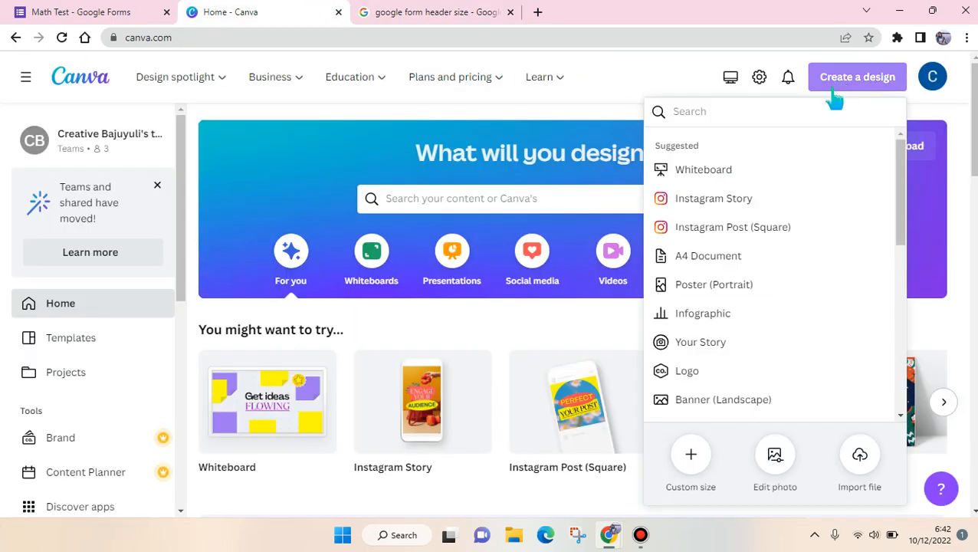
left_click(690, 463)
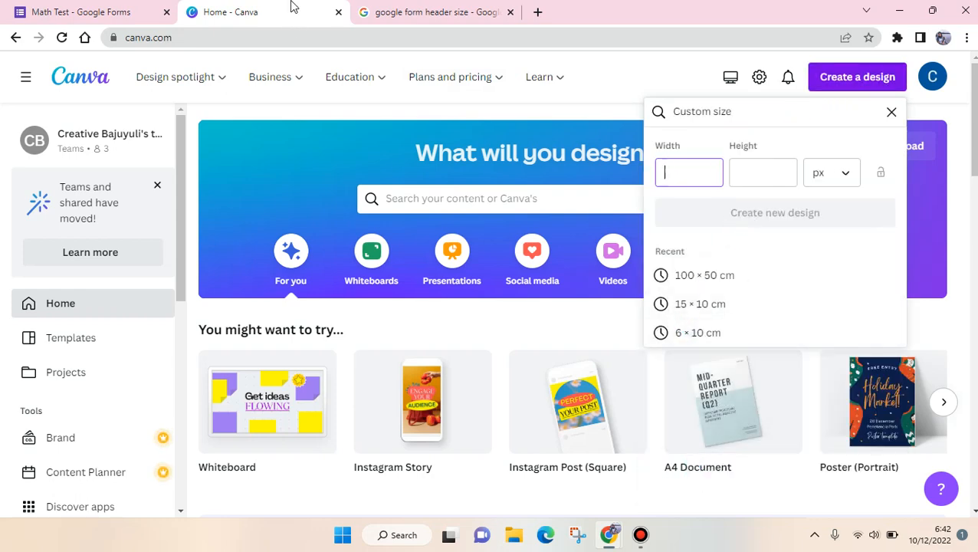
left_click(429, 12)
type("1600")
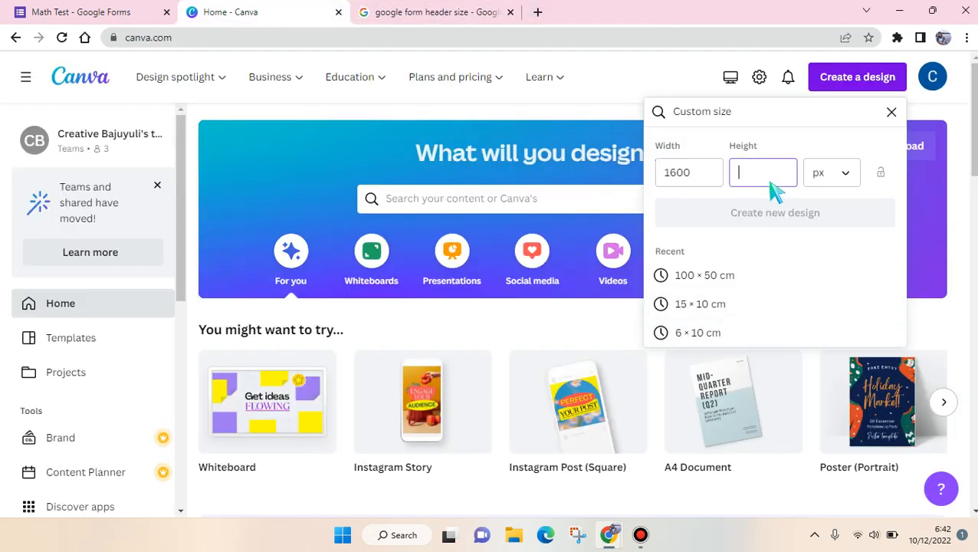
left_click(775, 212)
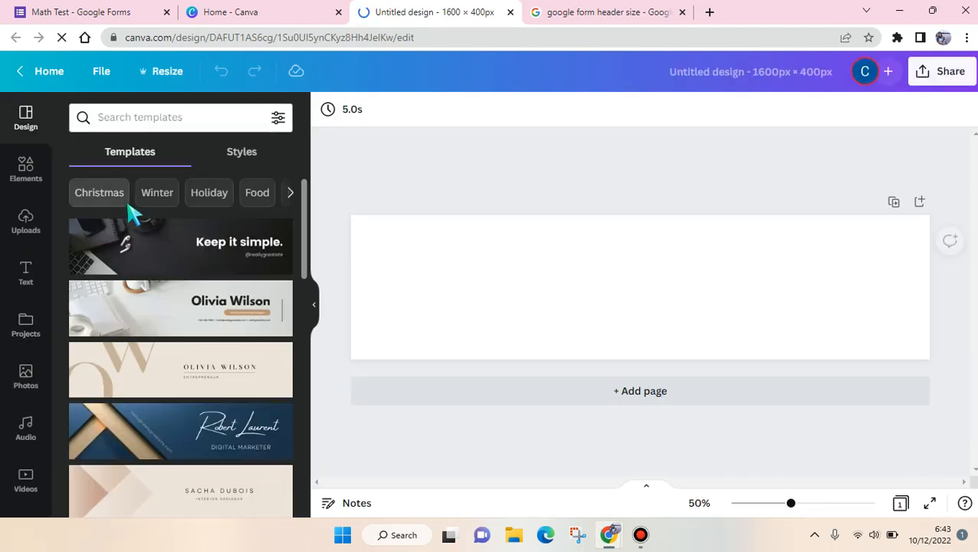
Step: Apply the black 'Hello, my name is Matthew' banner template to the 1600 × 400 design
scroll("down", 3)
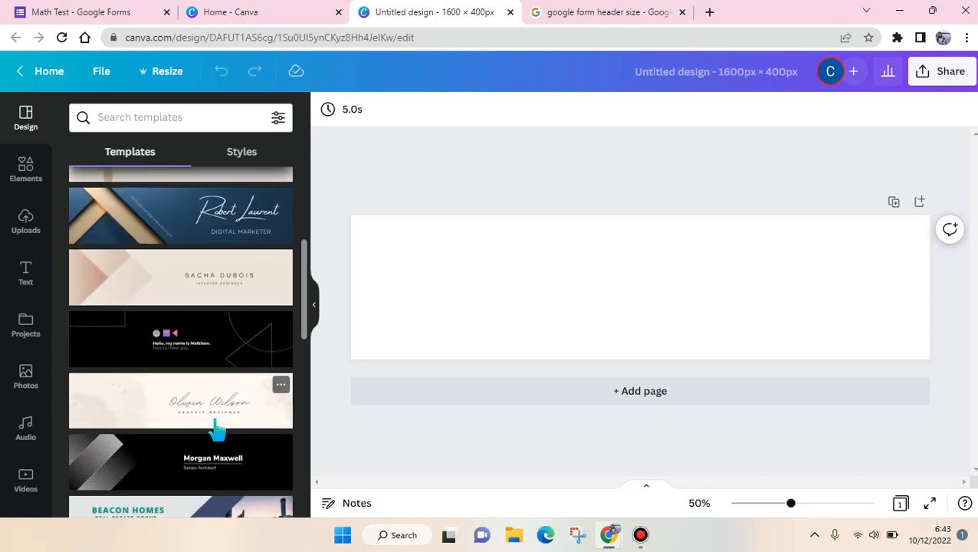
left_click(181, 338)
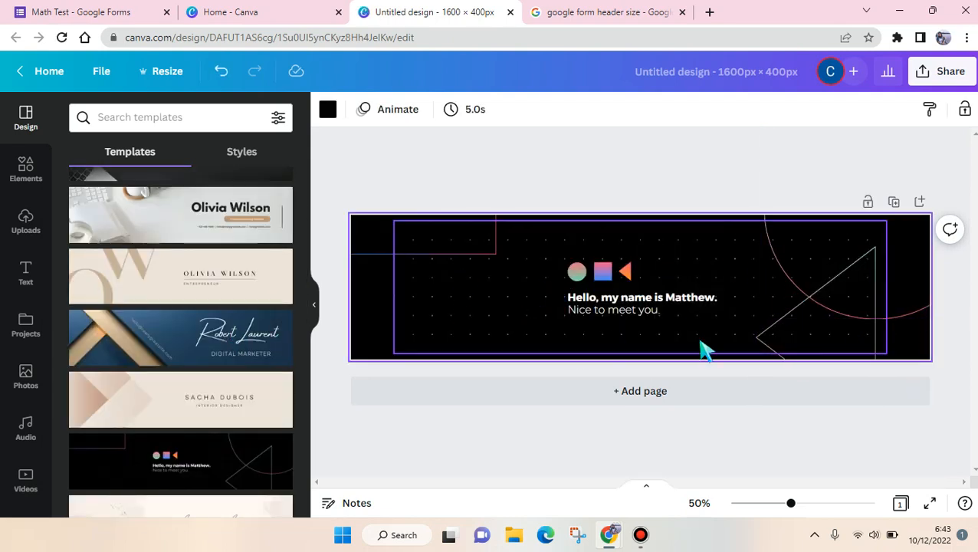
mouse_move(667, 335)
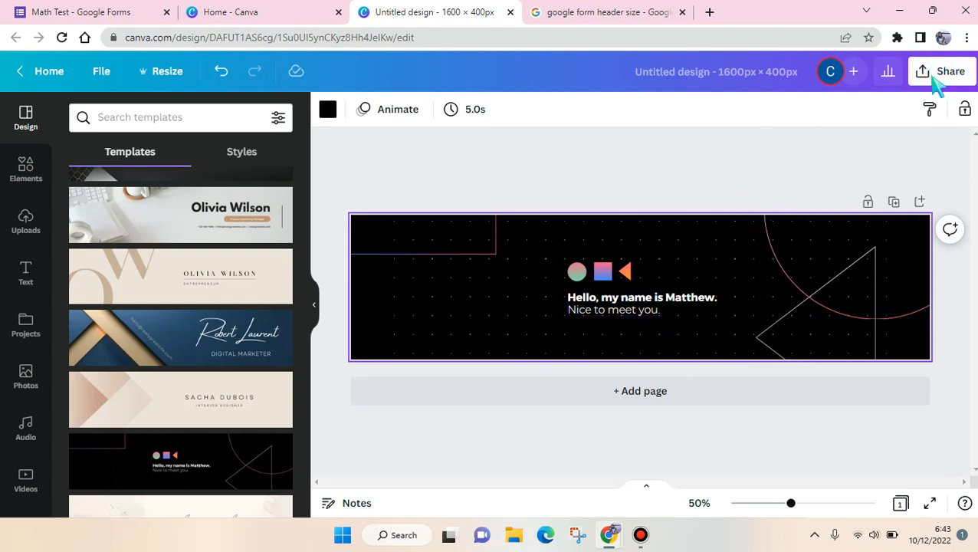
Step: Return to the Math Test form and switch its header picker to Upload
left_click(88, 12)
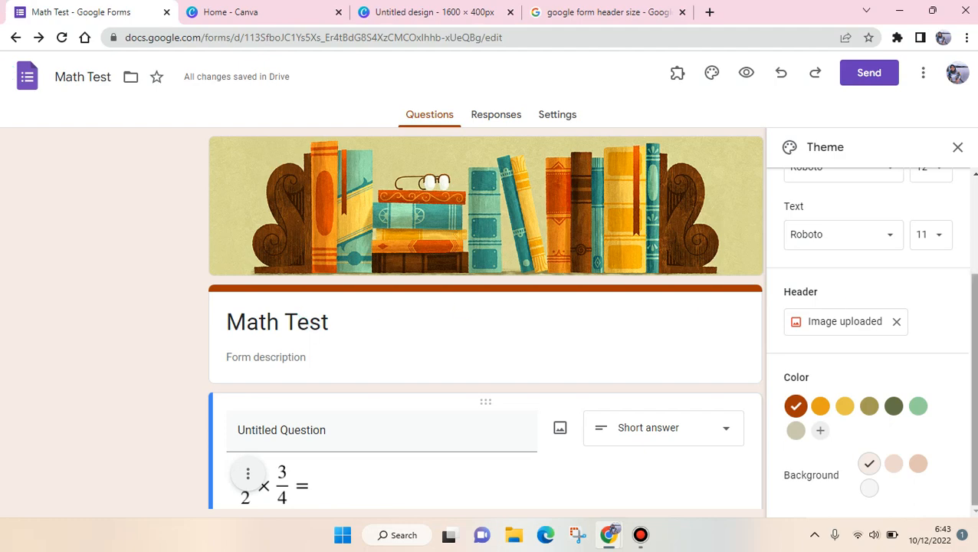
left_click(843, 322)
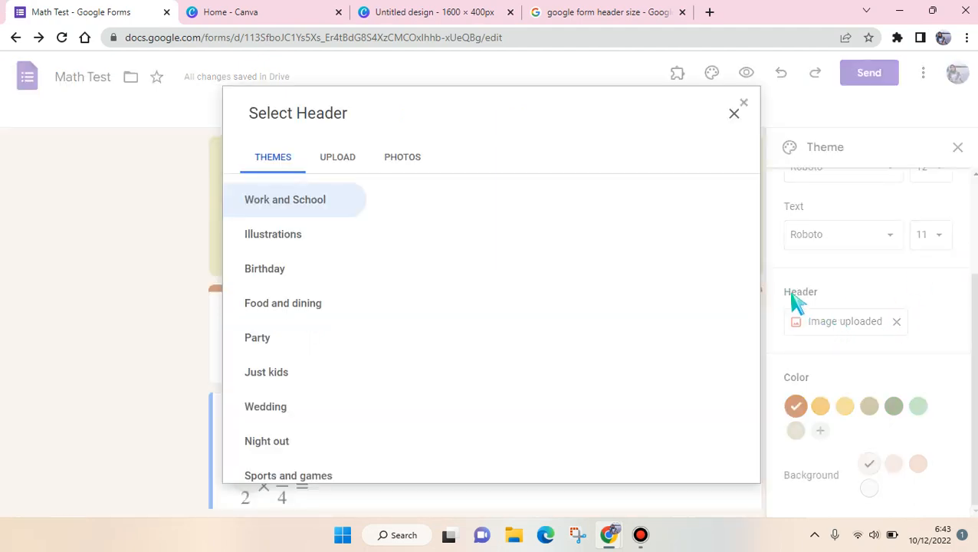
left_click(338, 156)
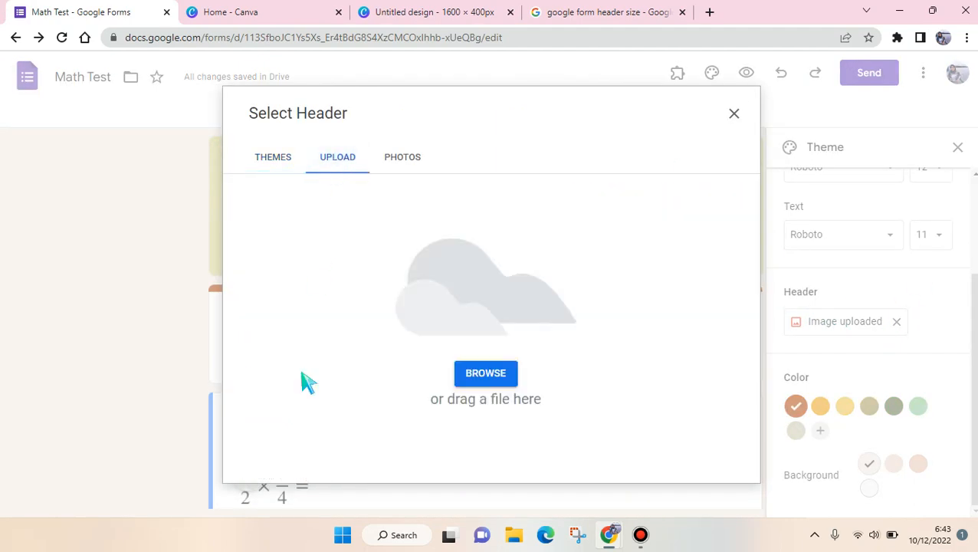
mouse_move(484, 372)
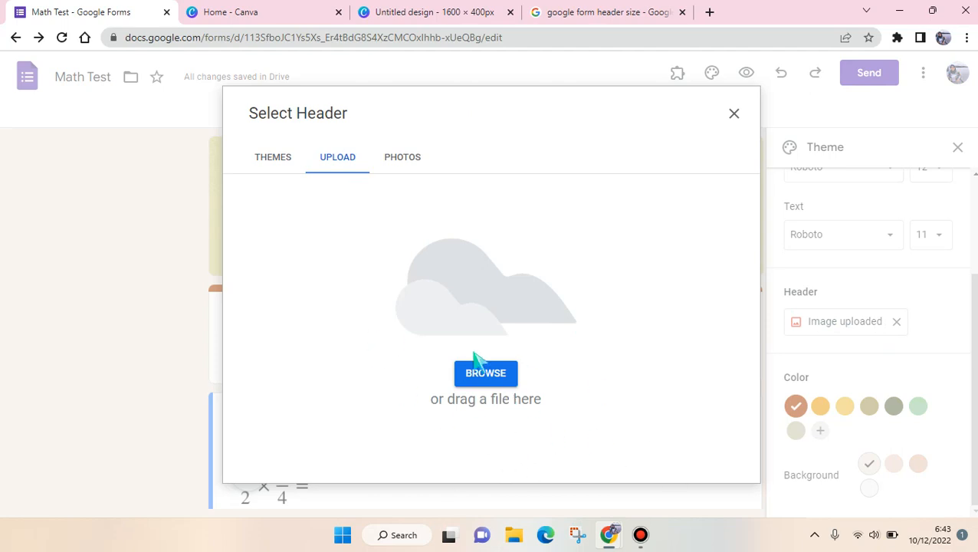